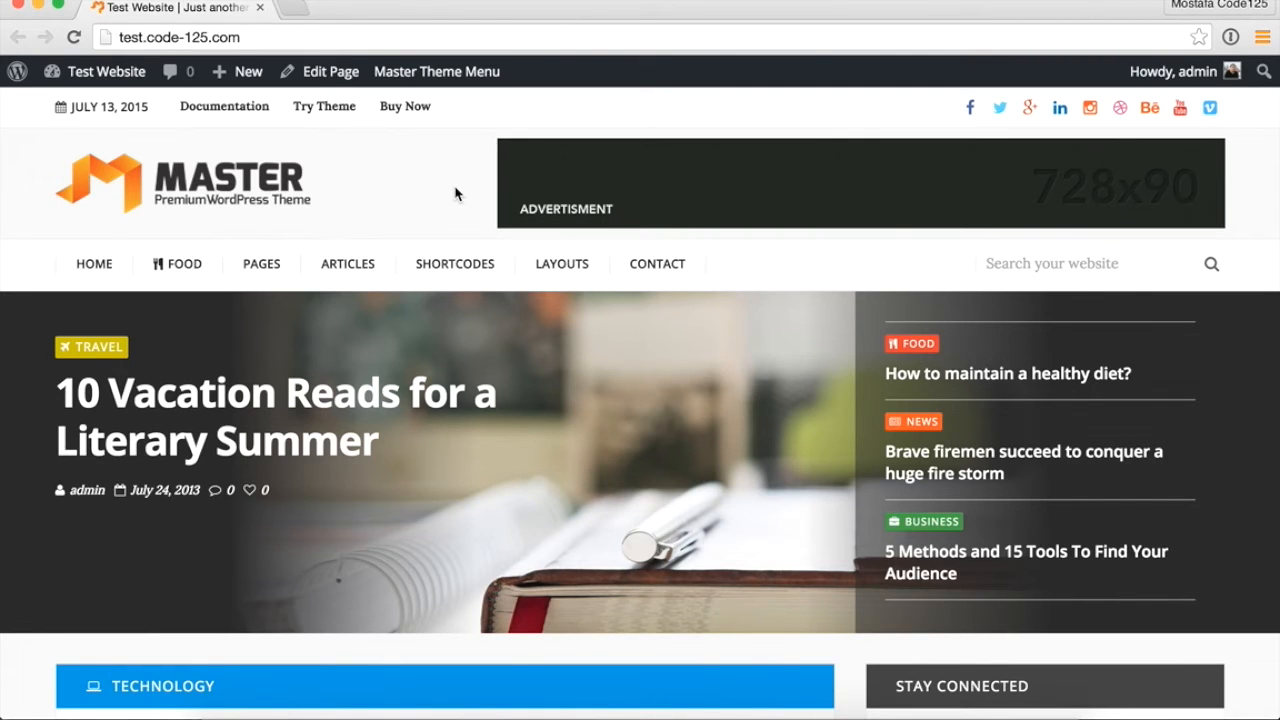
mouse_move(320, 71)
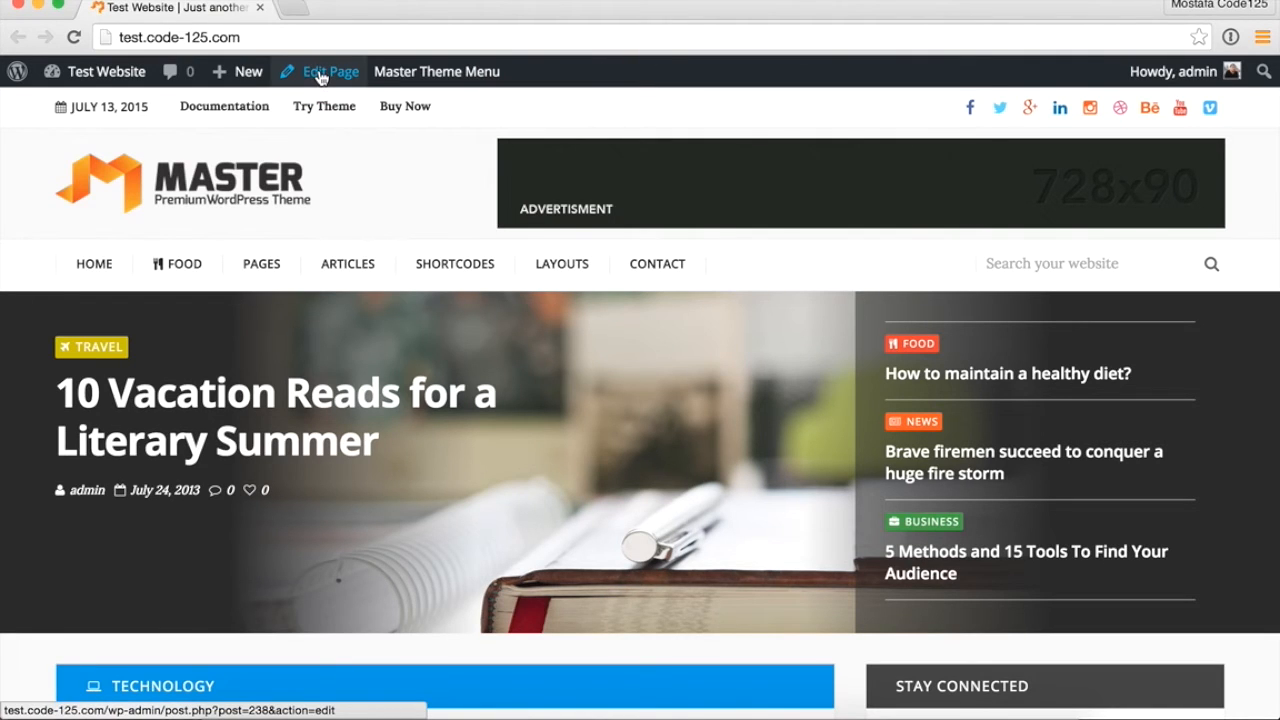
Step: Start a new blank page from the admin bar's New menu
left_click(247, 71)
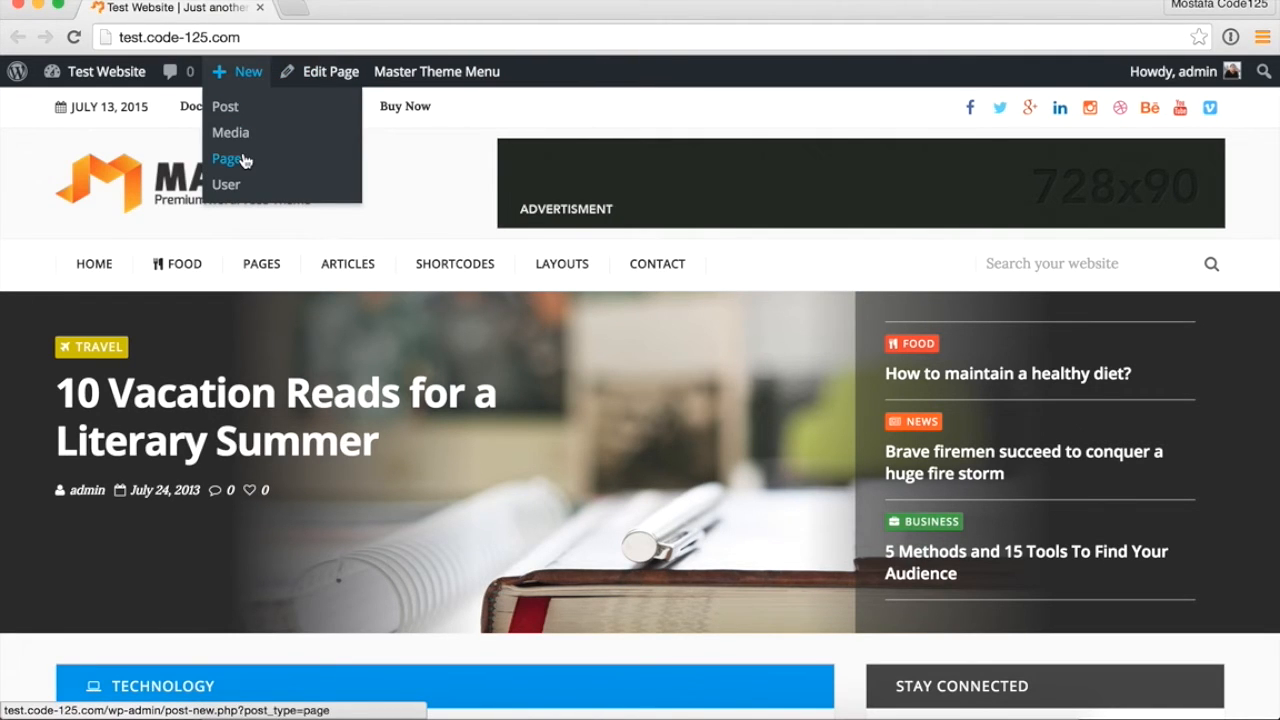
left_click(227, 158)
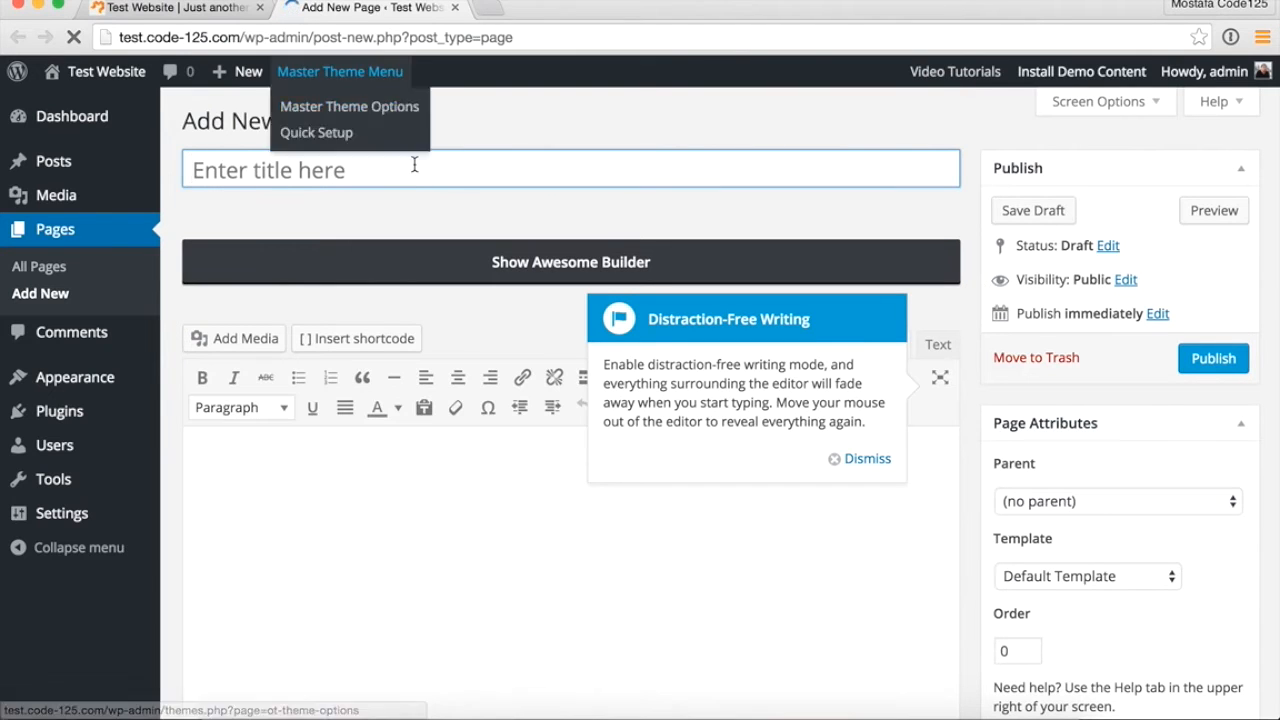
Step: Enter the title 'Slider demo' and the body text 'our page content'
type("Slider")
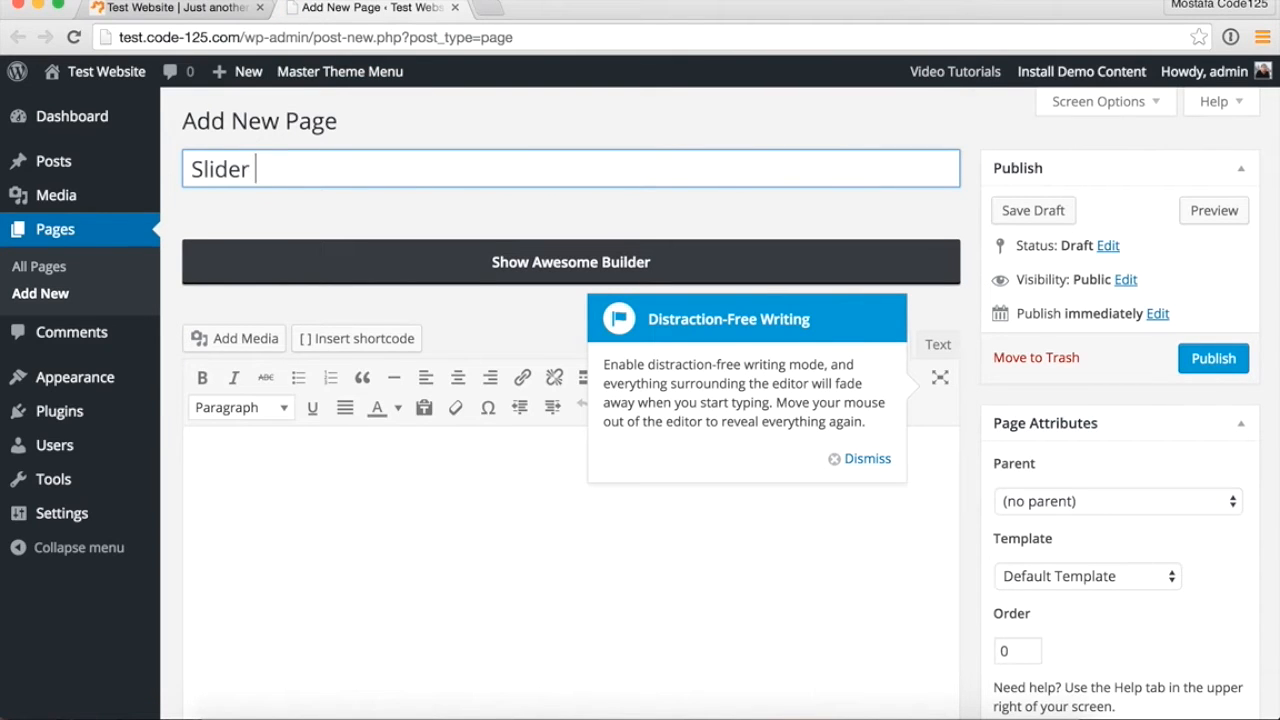
type("demo")
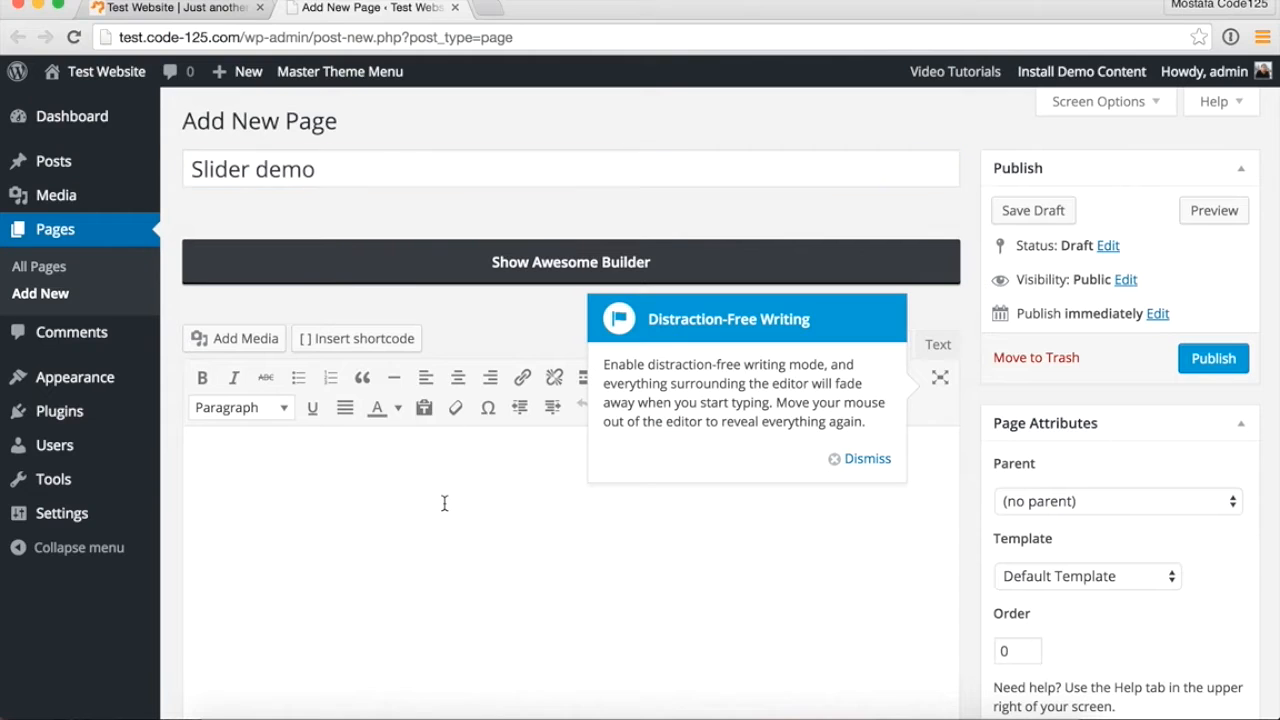
type("our page content")
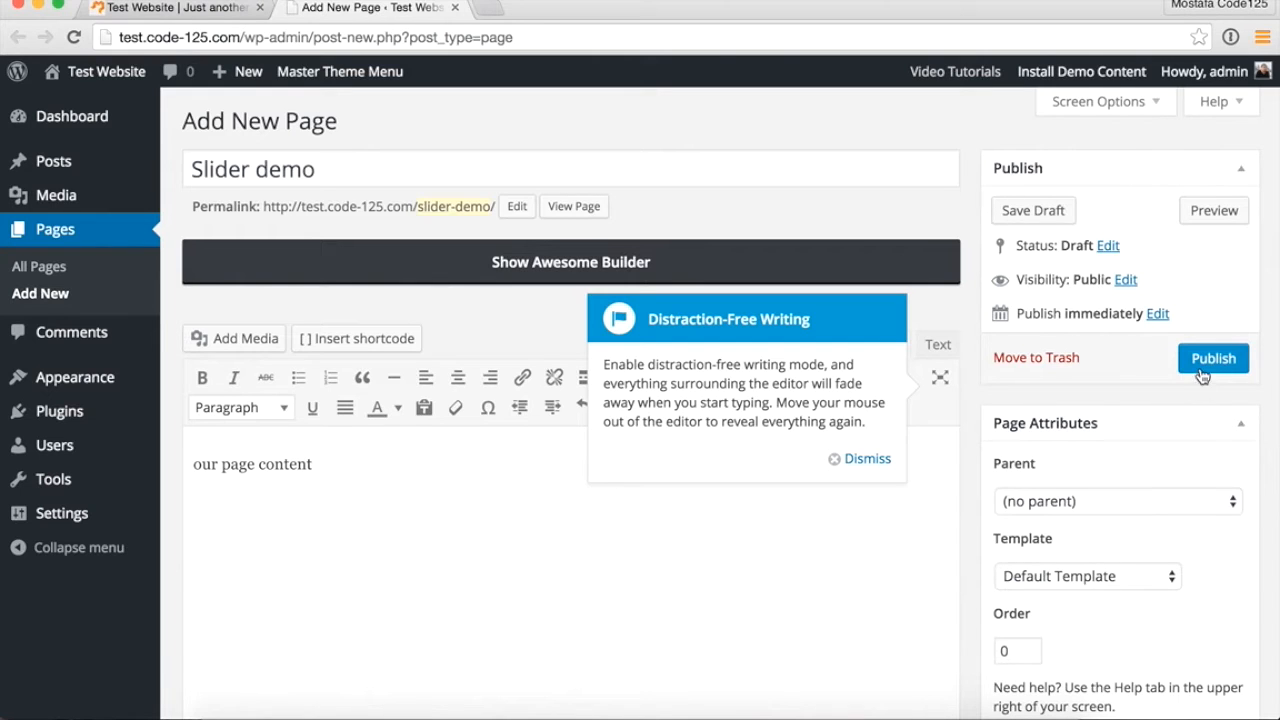
Step: Publish the page, view it live, and dismiss the Distraction-Free Writing tip
left_click(1213, 358)
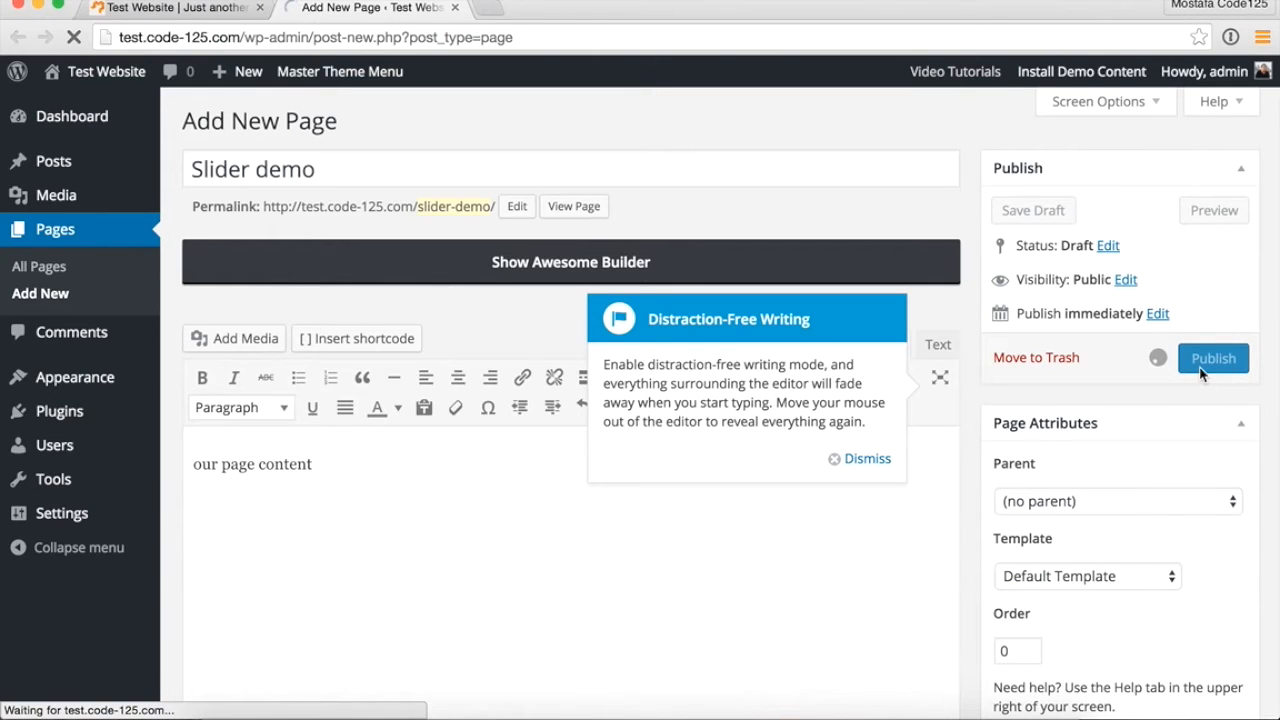
left_click(1213, 358)
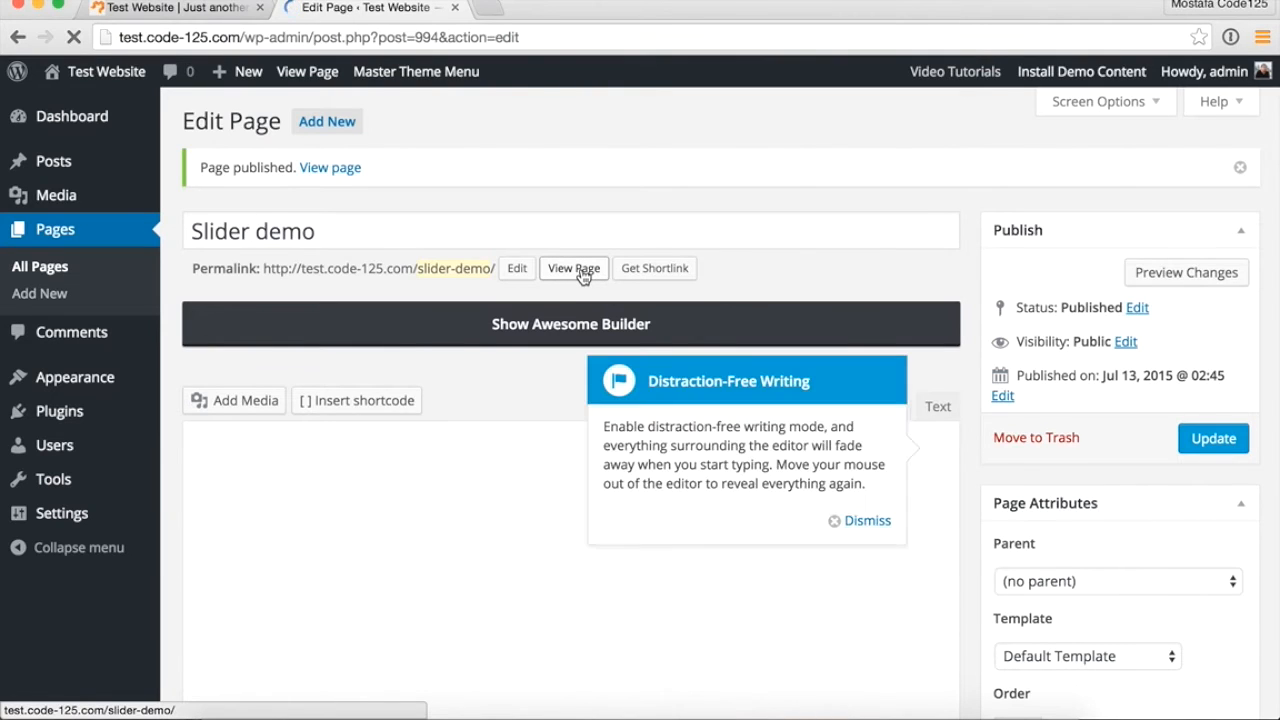
left_click(573, 268)
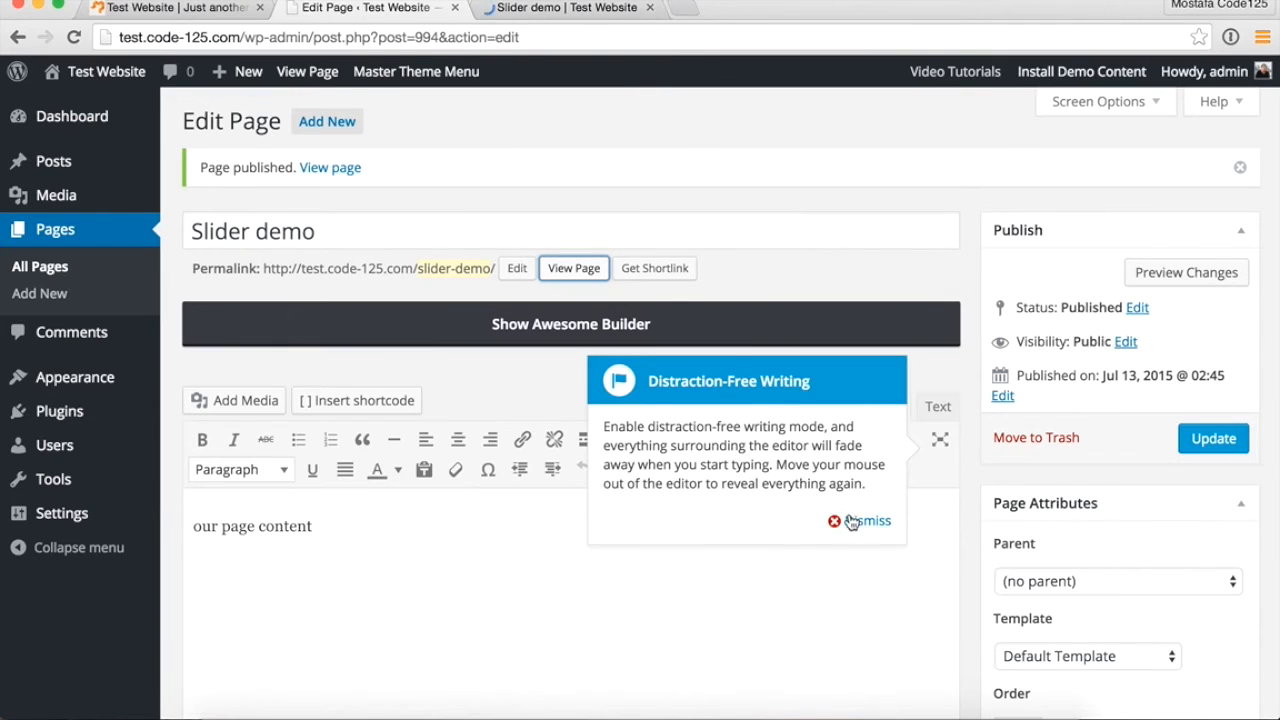
left_click(573, 267)
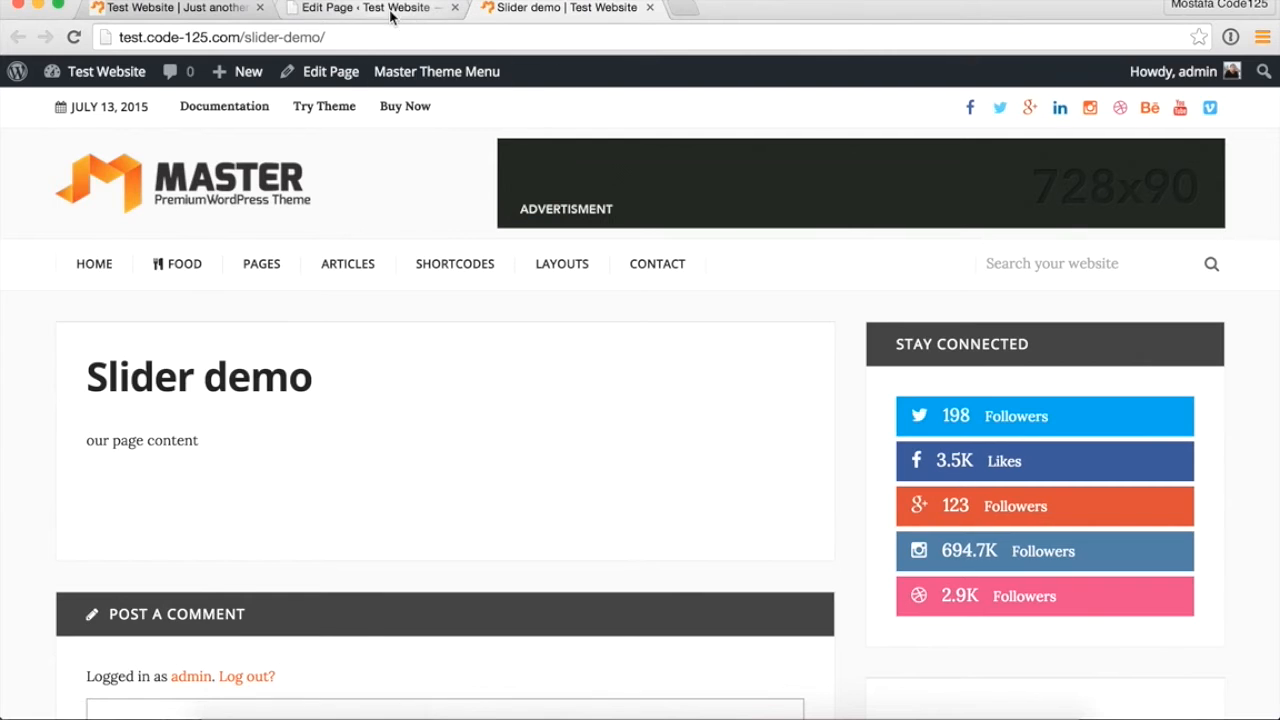
Step: In Page Top Content Settings, set Enable top Slider to ON and select Slider 3
left_click(366, 8)
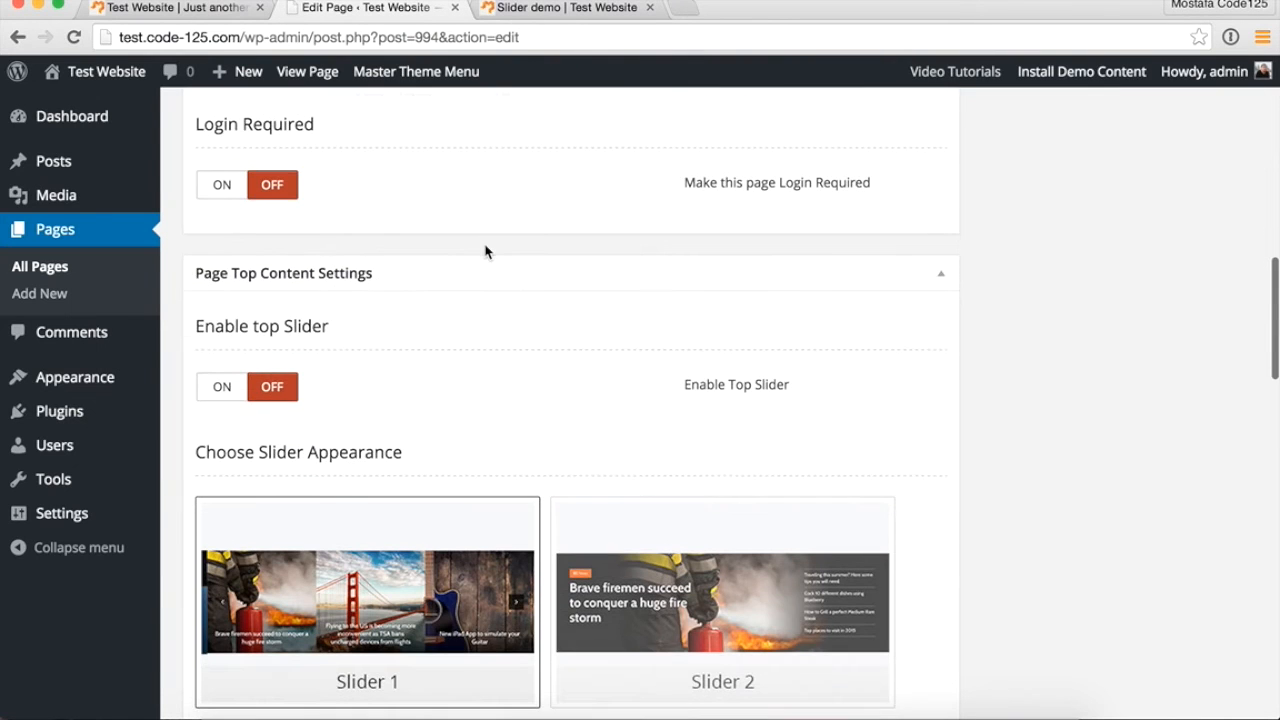
scroll("down", 3)
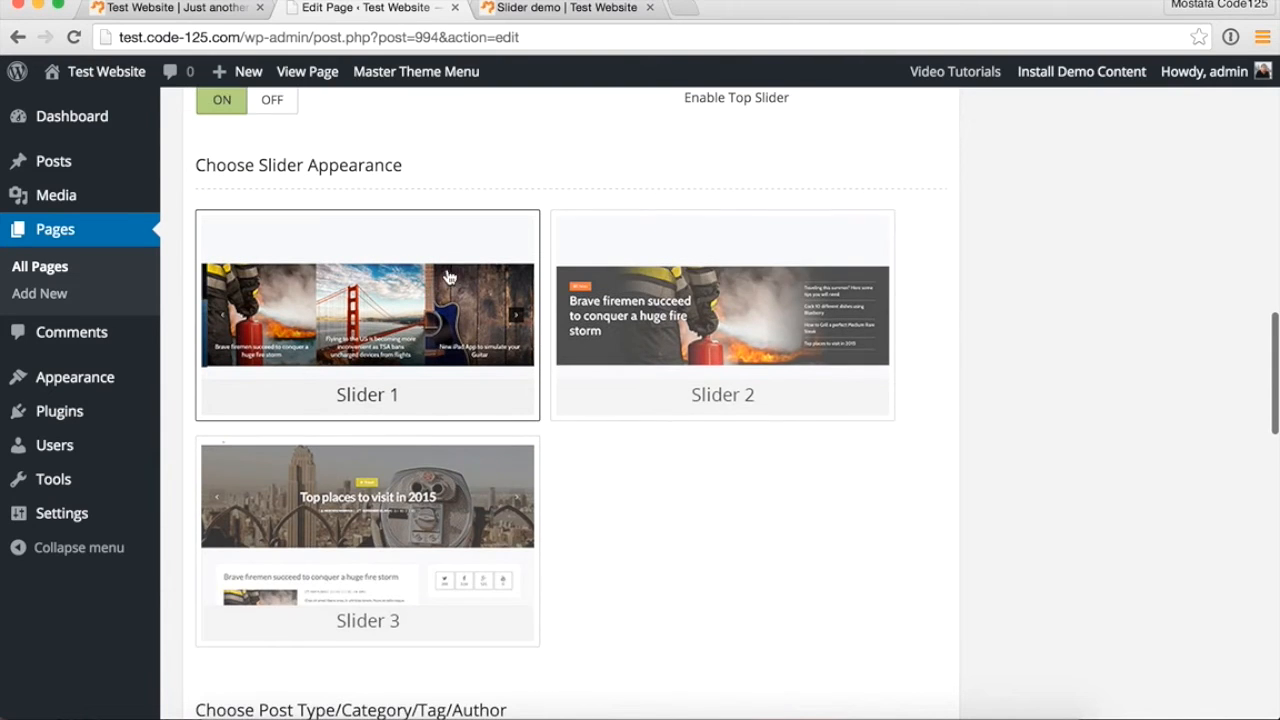
left_click(722, 313)
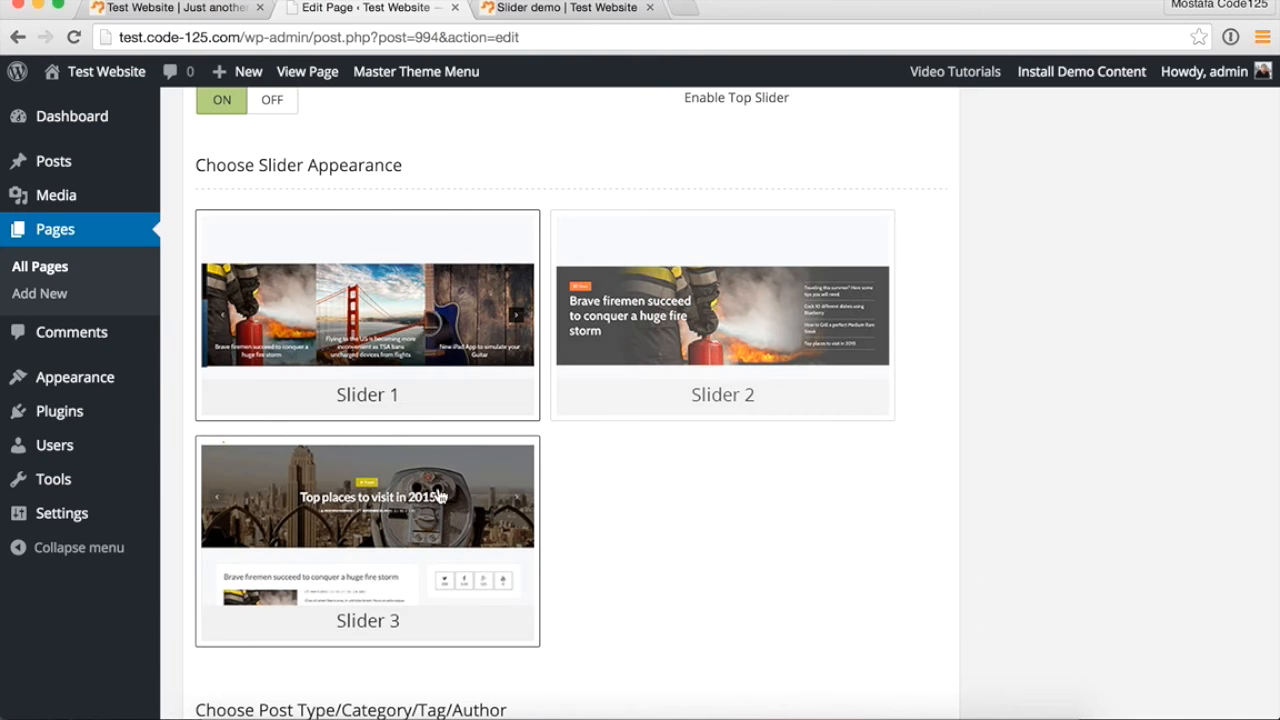
scroll("down", 3)
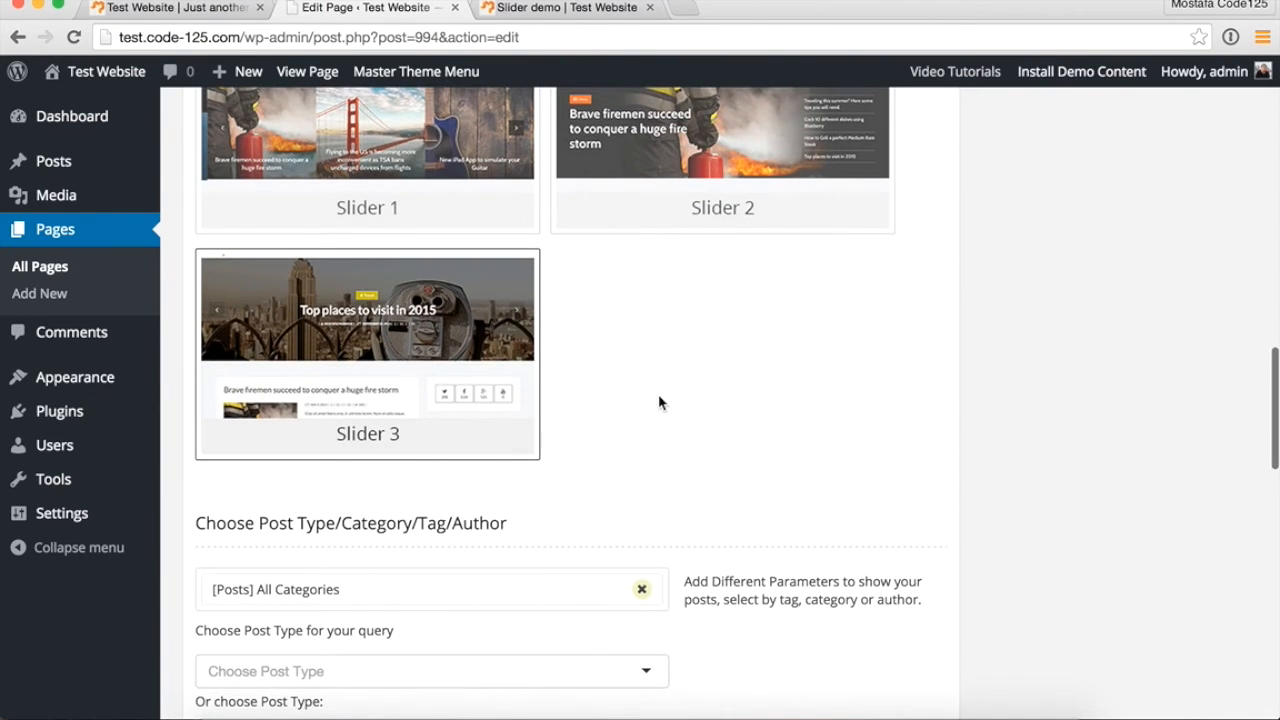
scroll("down", 3)
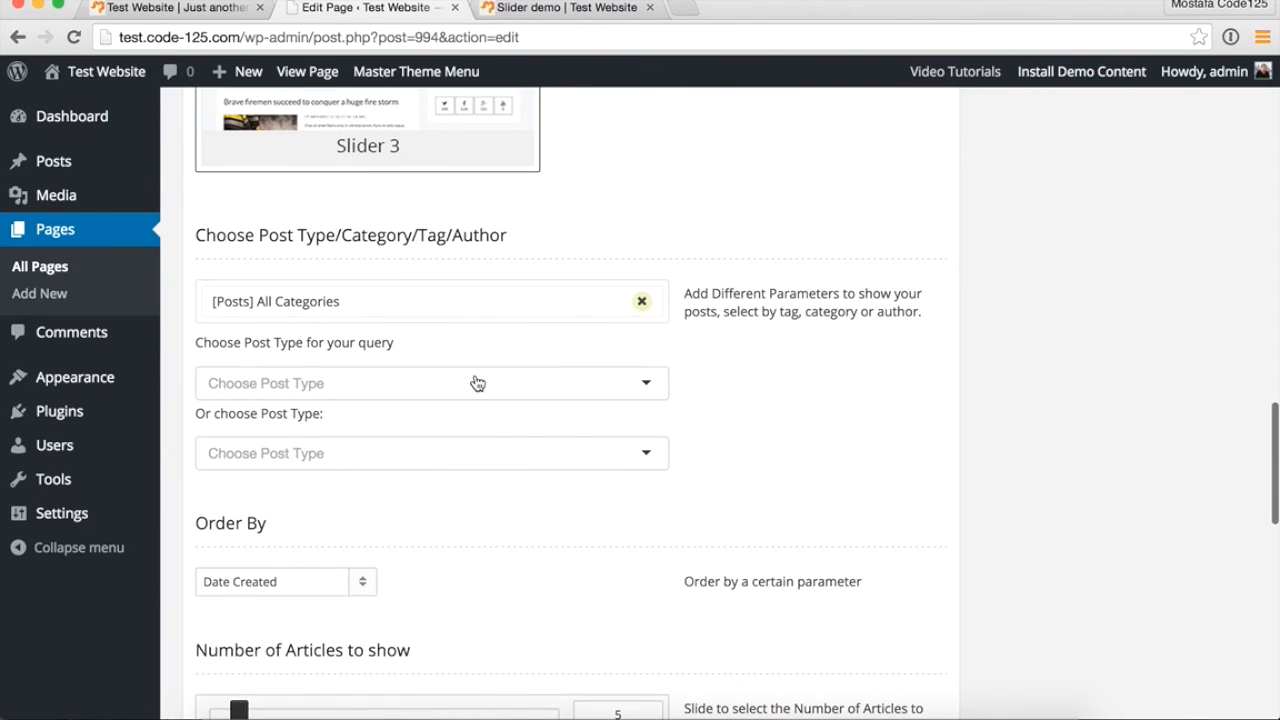
left_click(432, 383)
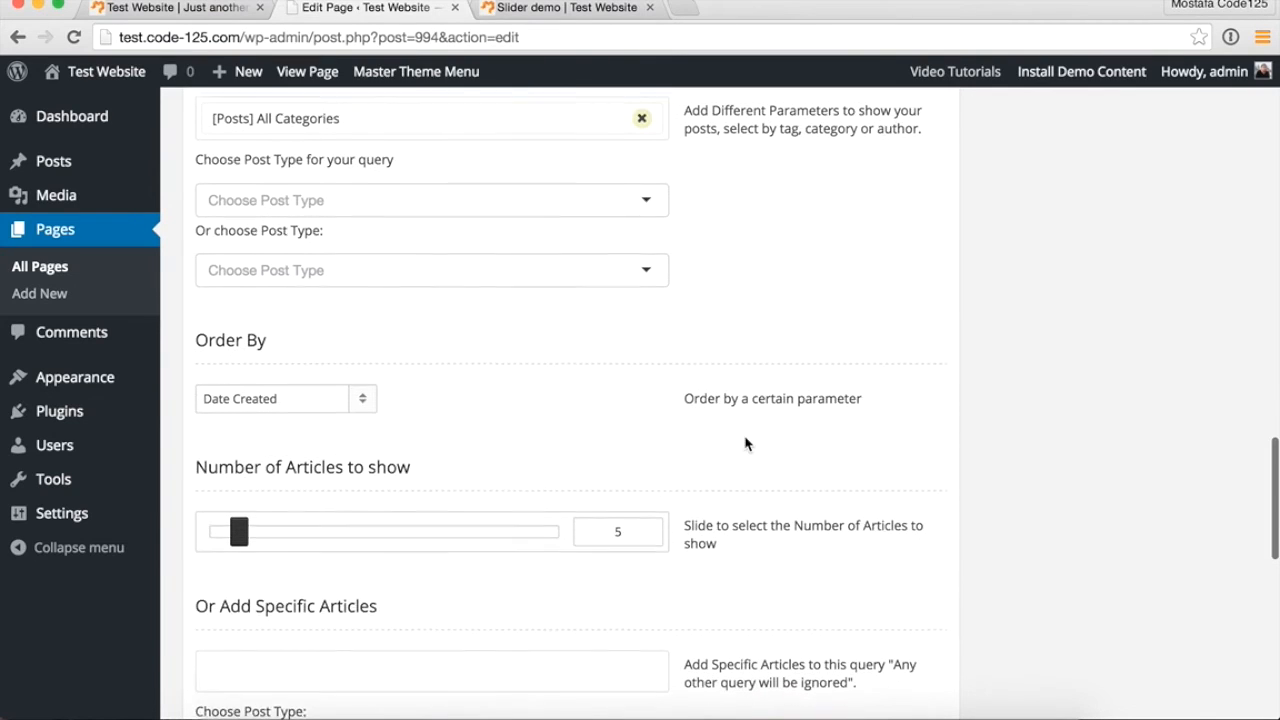
Step: Keep Order By on Date Created, set specific articles' post type to Posts, and search '10'
left_click(285, 398)
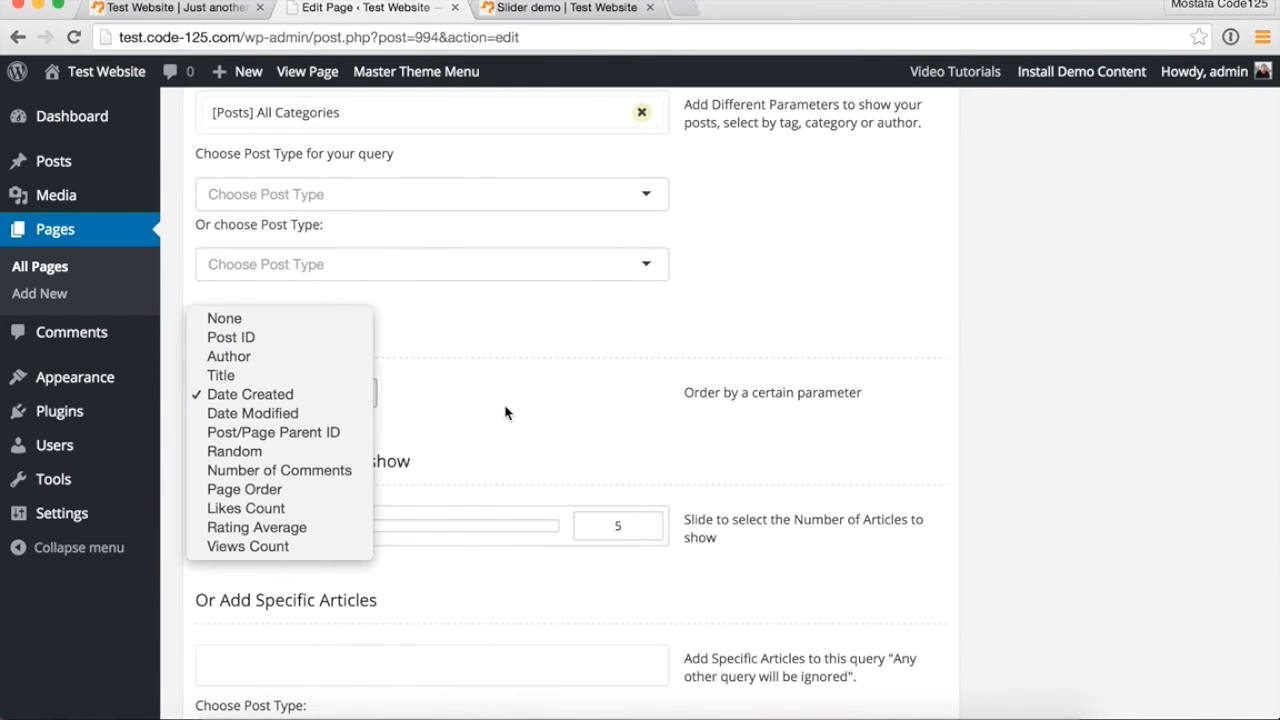
left_click(285, 385)
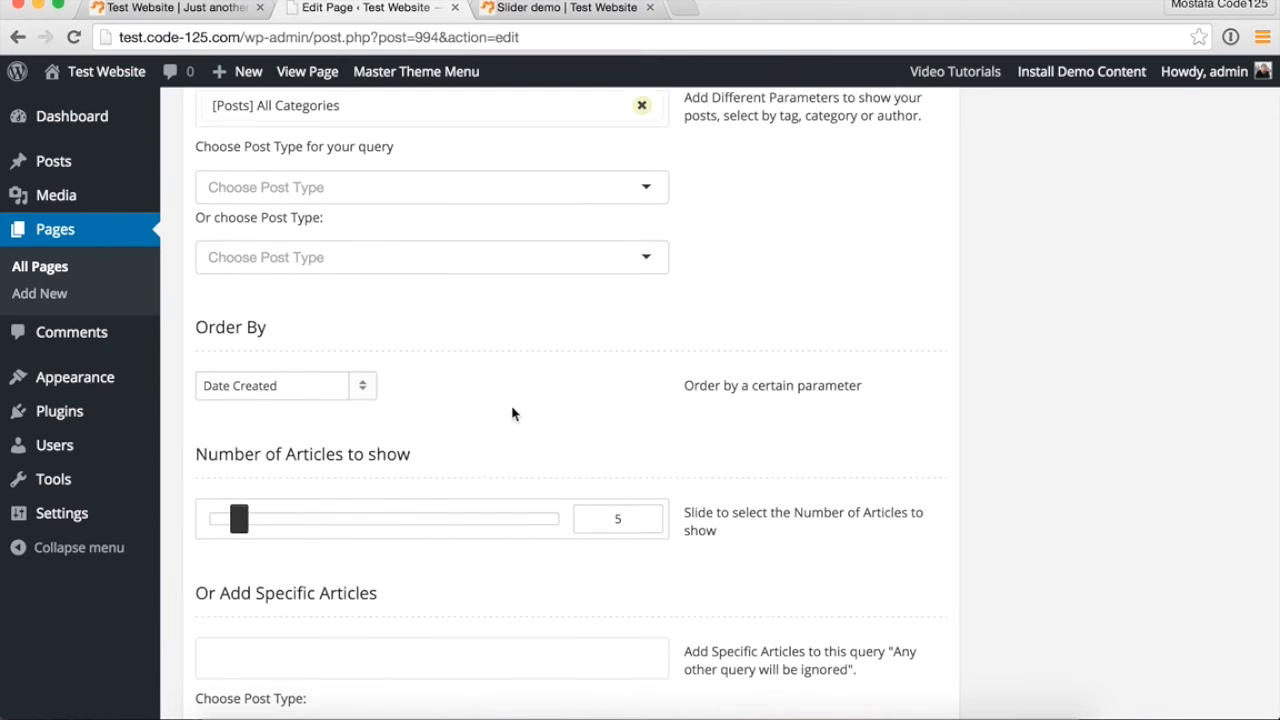
scroll("down", 3)
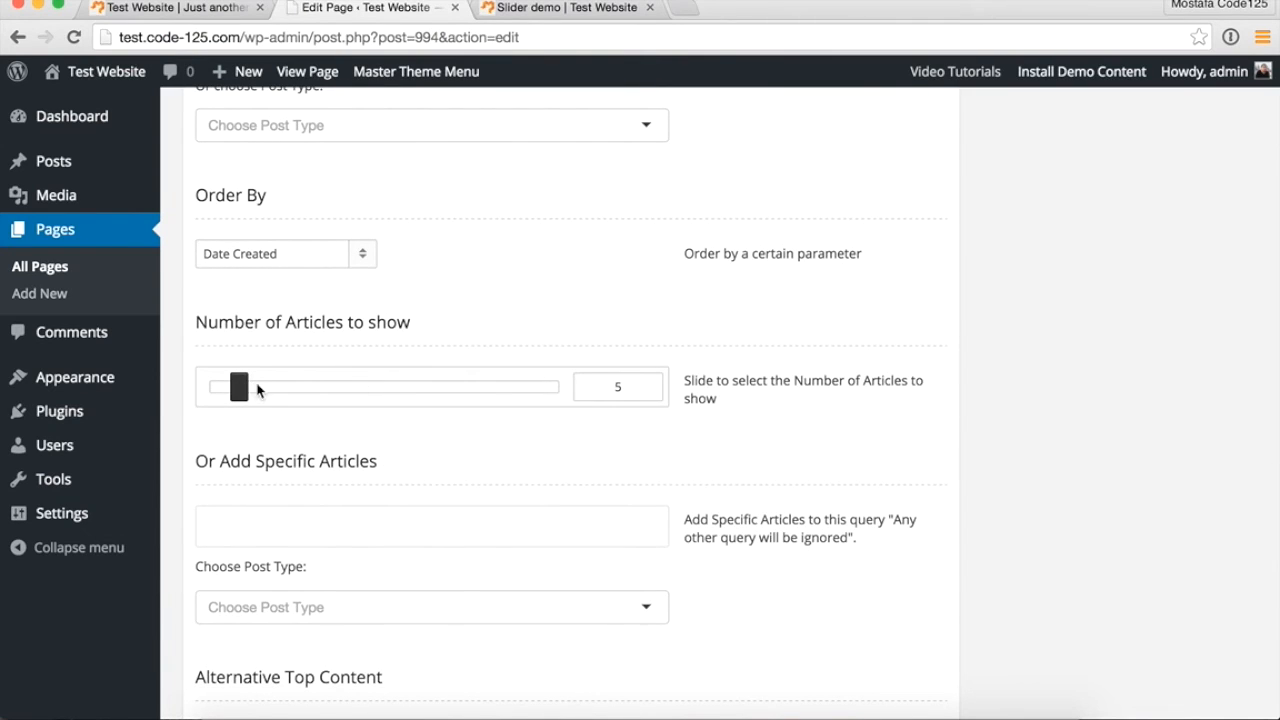
scroll("down", 3)
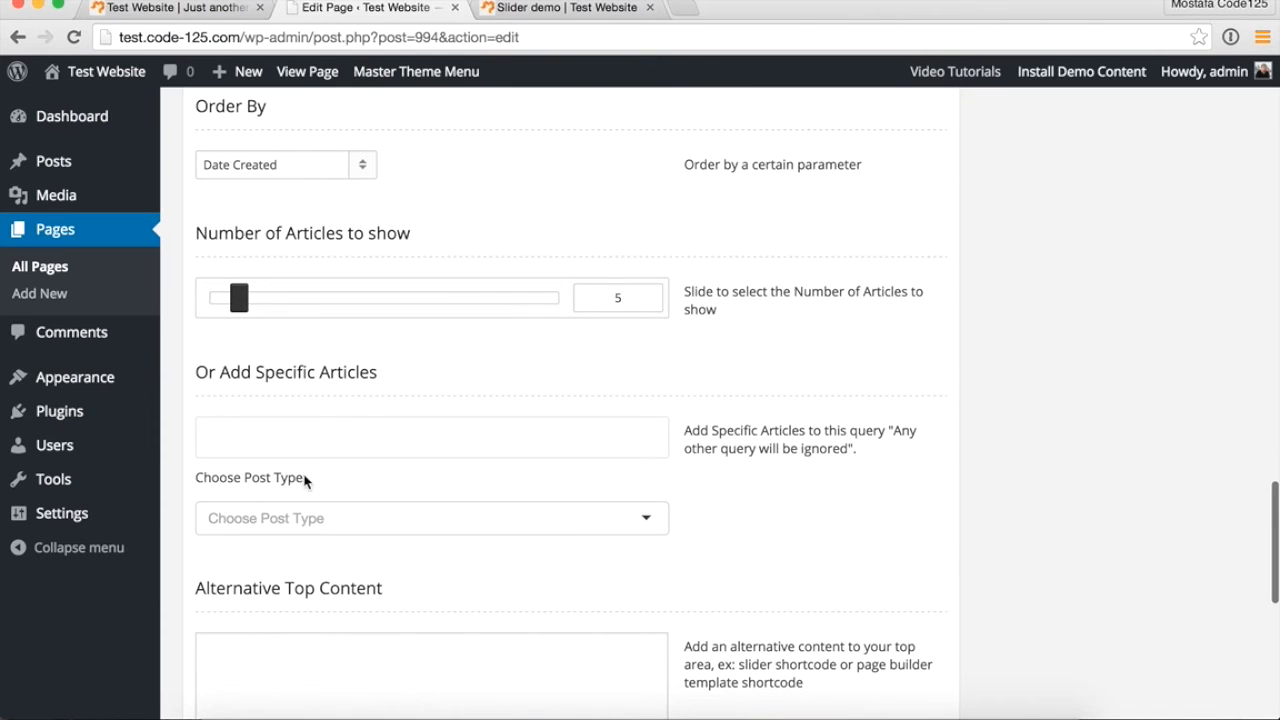
scroll("down", 3)
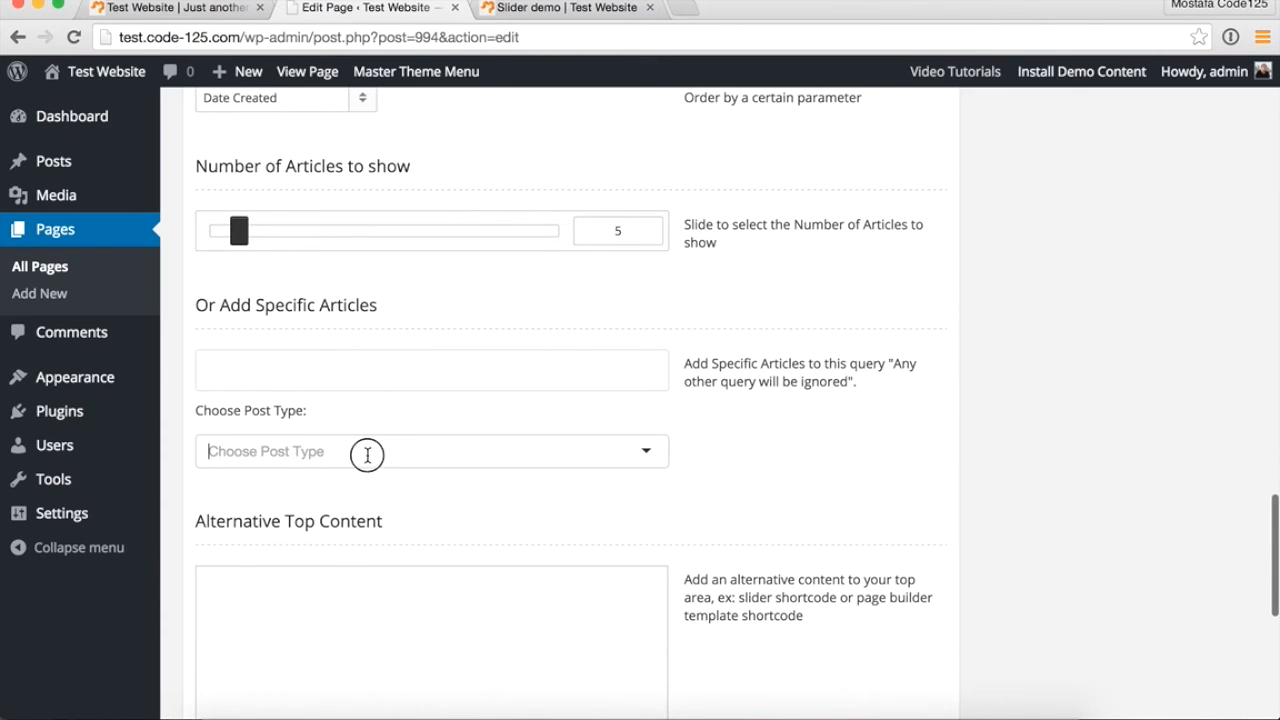
left_click(431, 451)
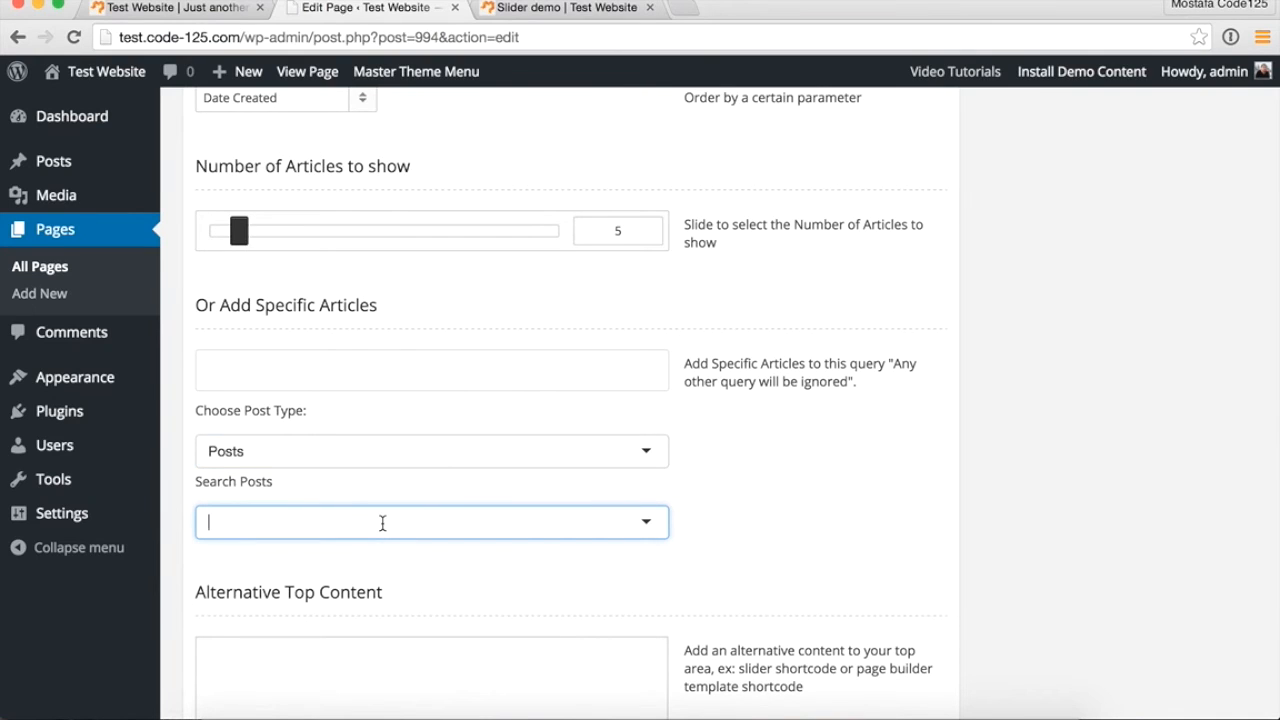
type("10")
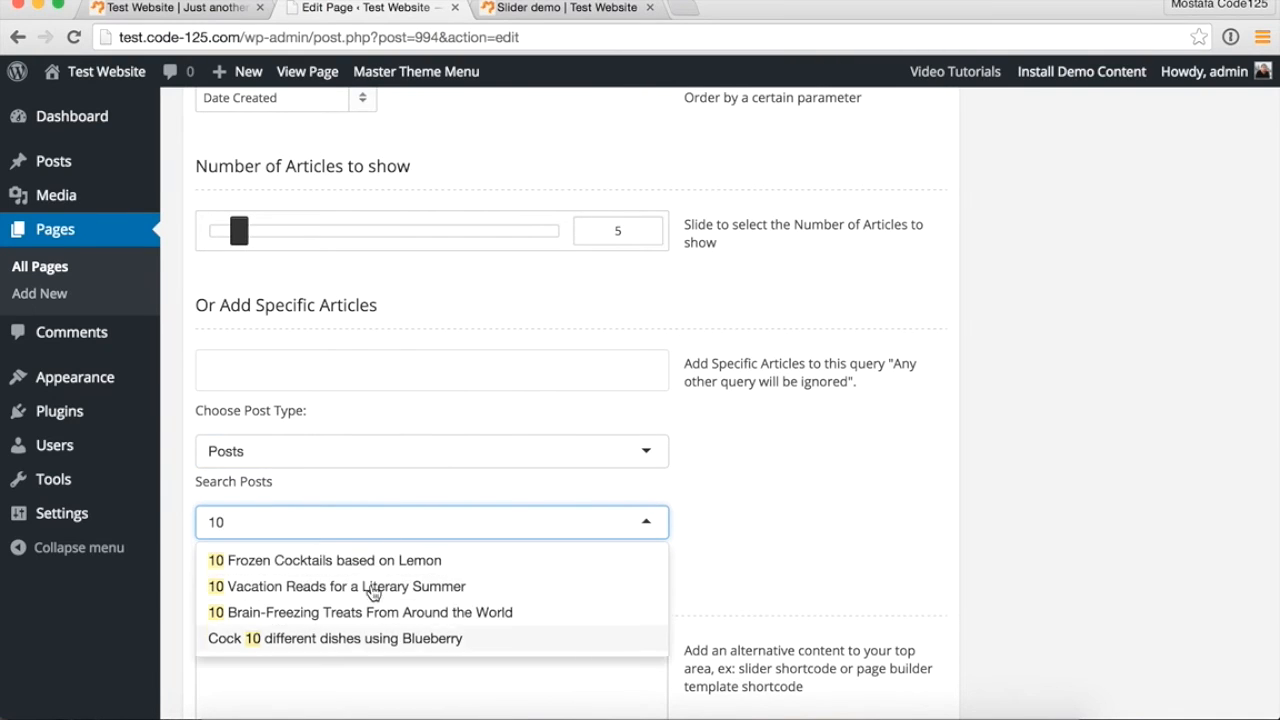
mouse_move(393, 617)
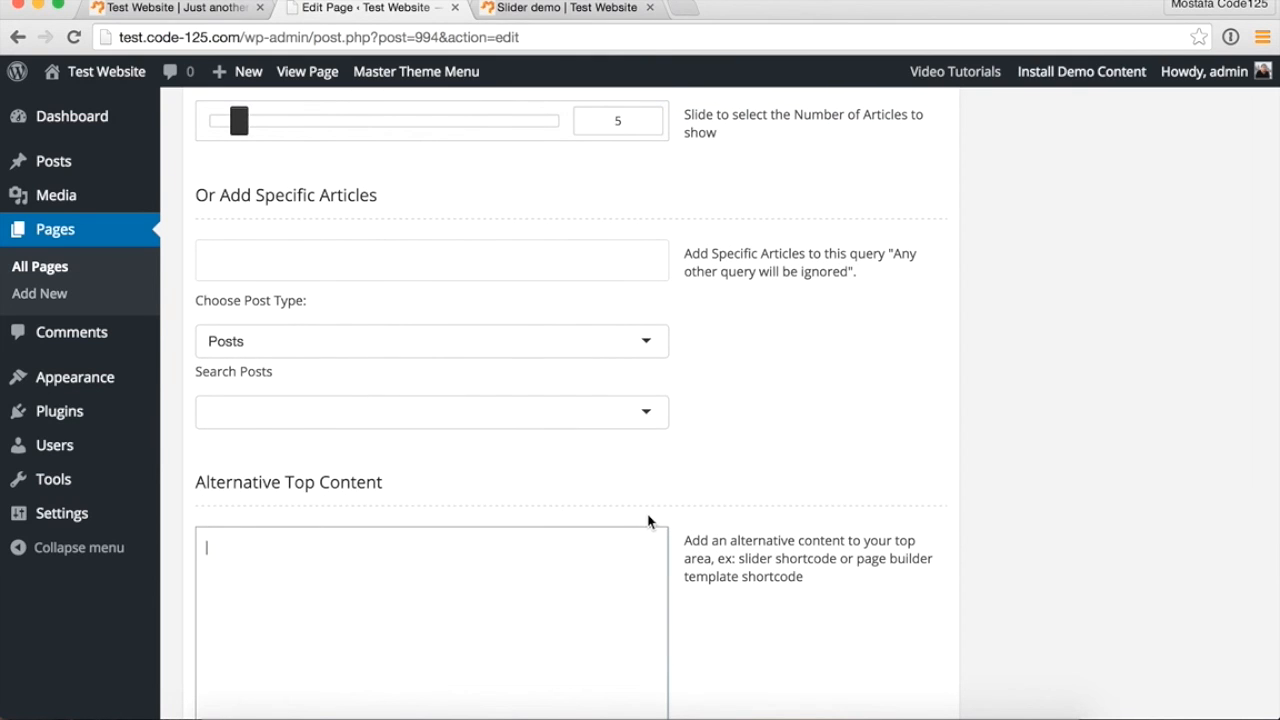
Step: Update the Slider demo page to save its top slider settings
scroll("down", 3)
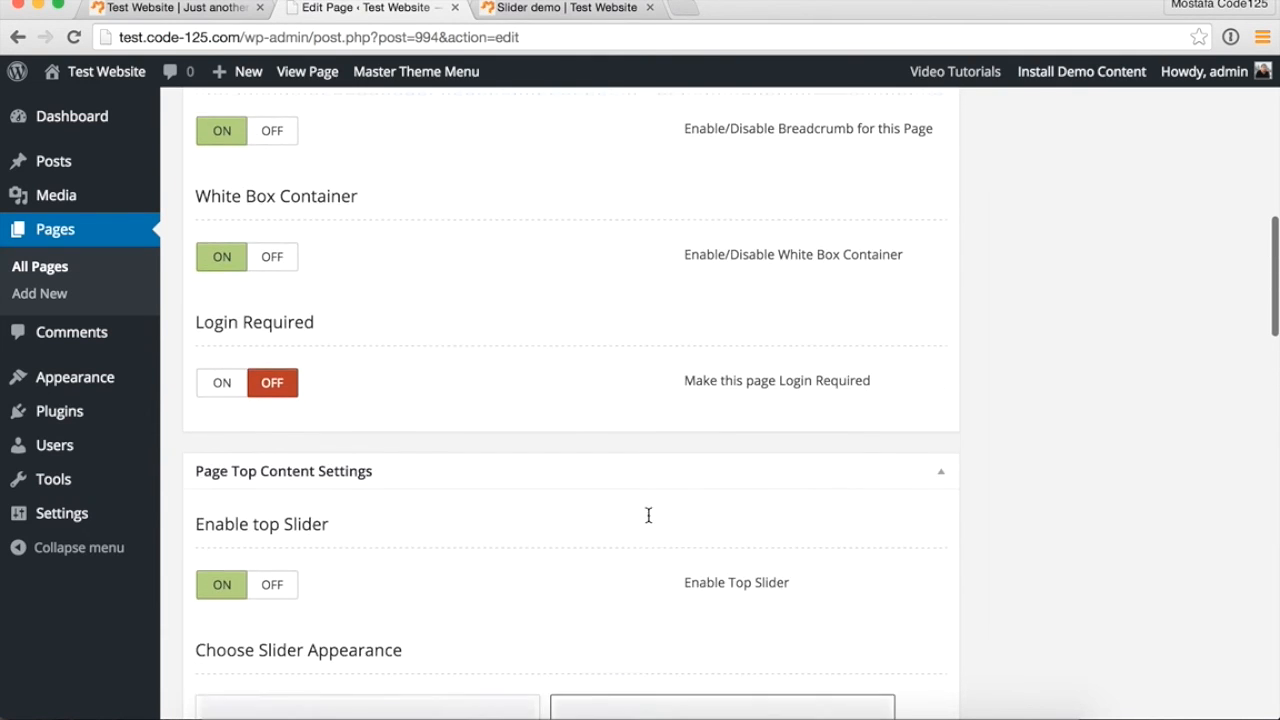
left_click(1213, 438)
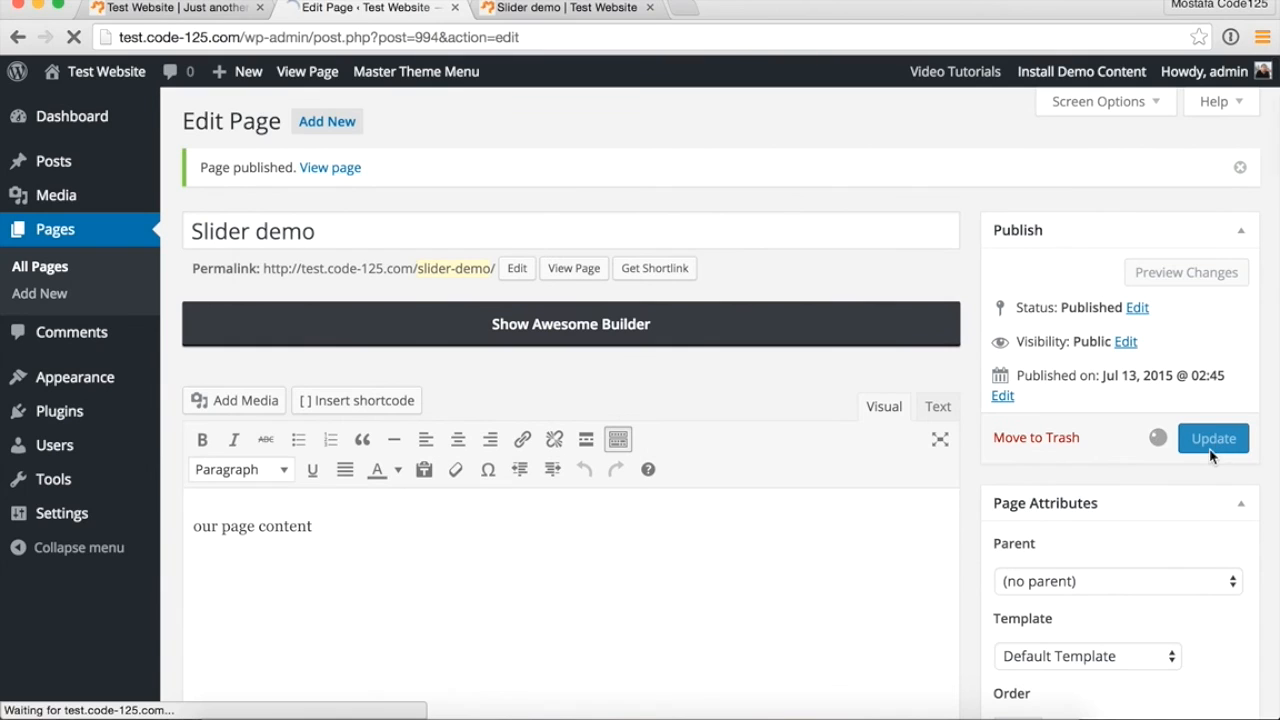
left_click(1213, 438)
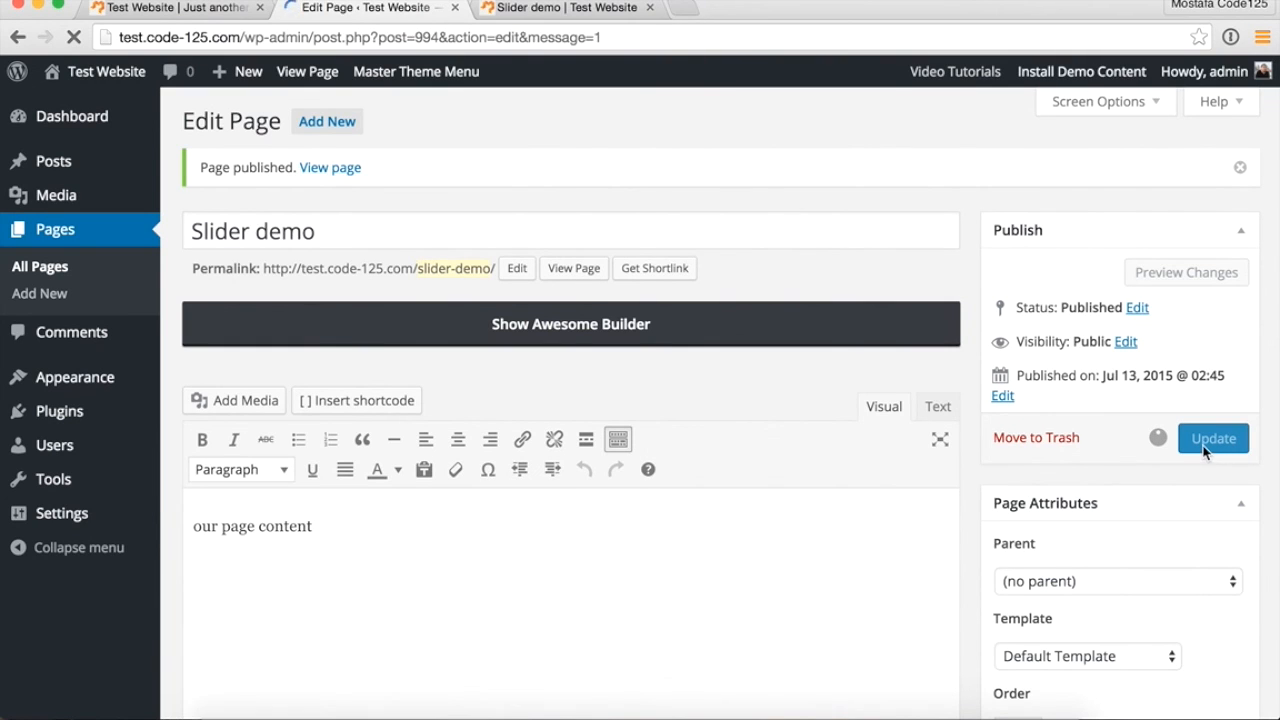
left_click(1213, 438)
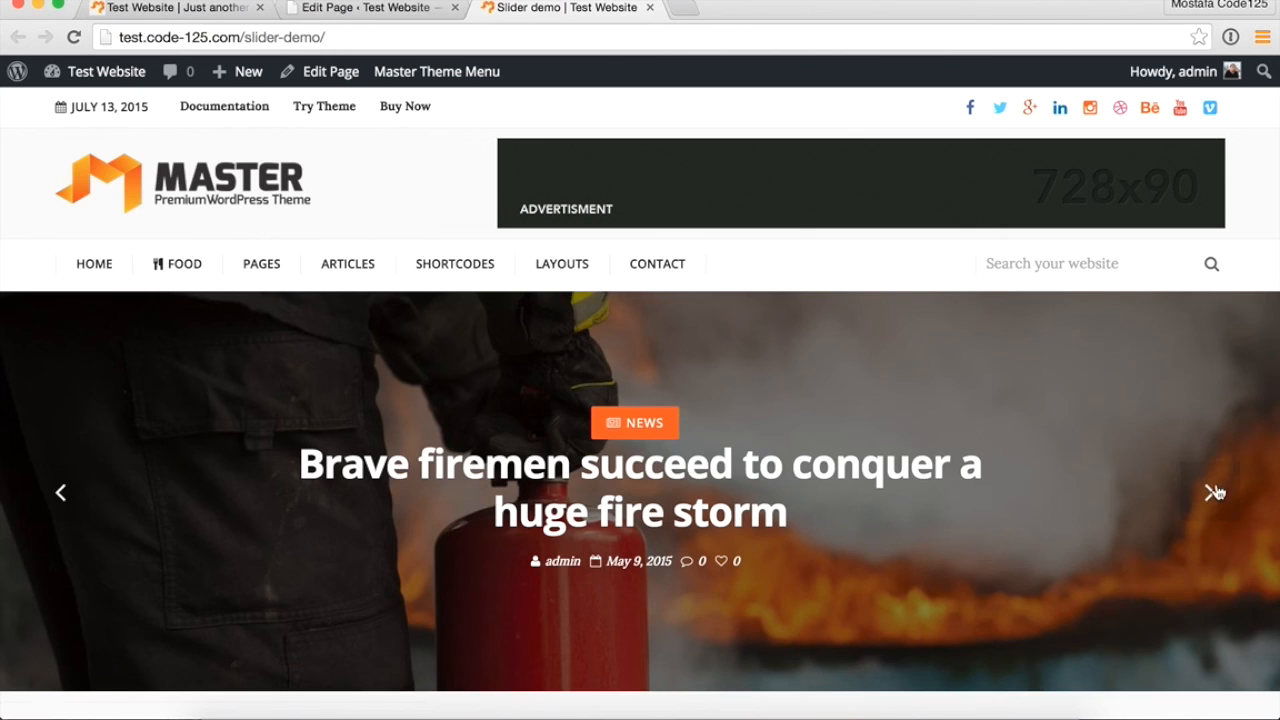
Step: Advance the live slider to the next slide, a blueberry dishes food article
left_click(1209, 491)
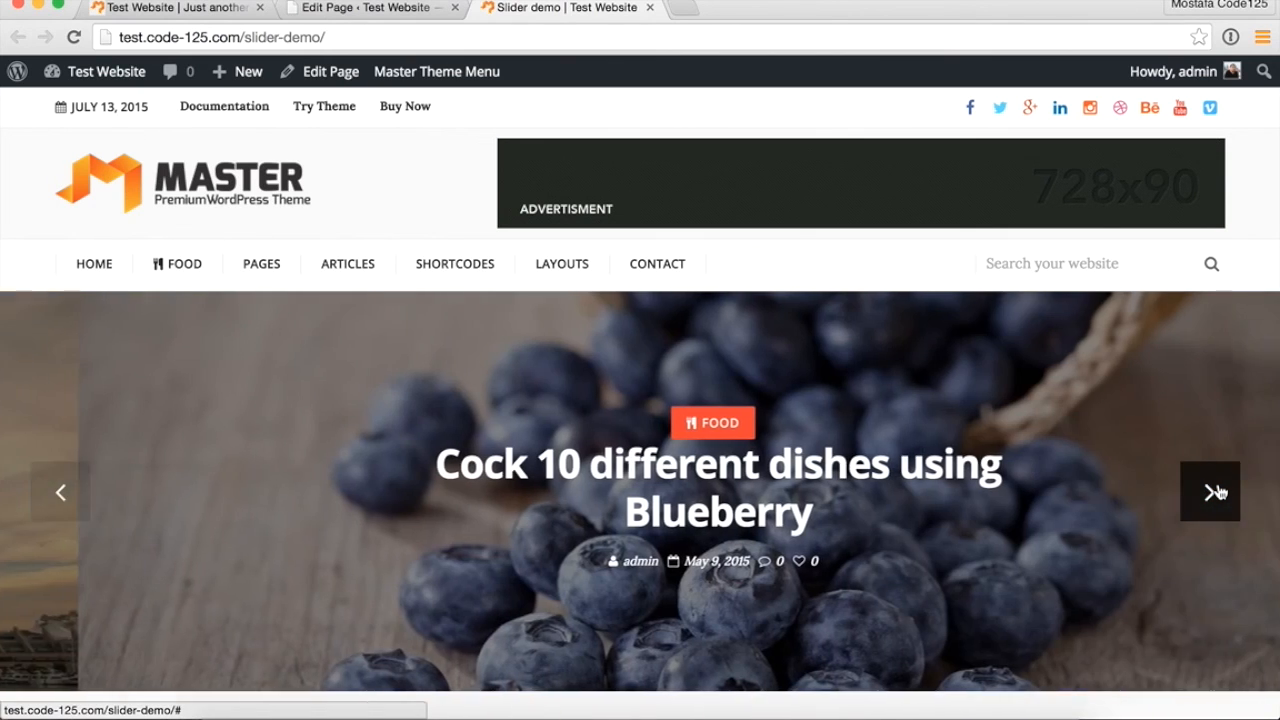